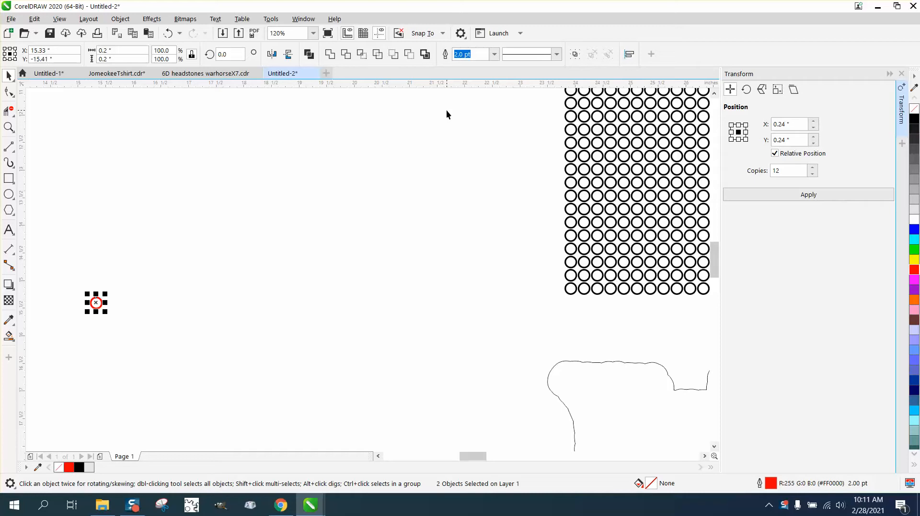
{"action": "mouse_move", "coordinate": [586, 179]}
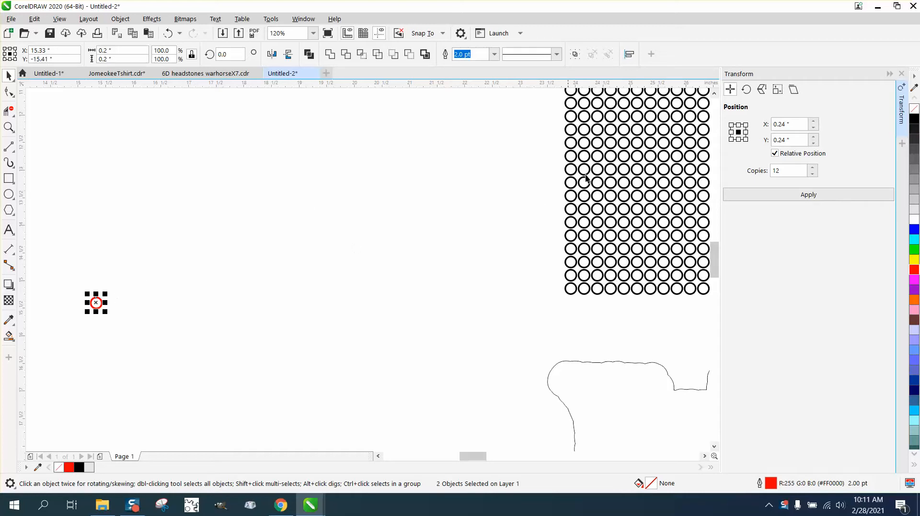
- Apply 12 copies at 0.24" X and Y offsets, then reapply with Y offset 0
{"action": "left_click", "coordinate": [789, 140]}
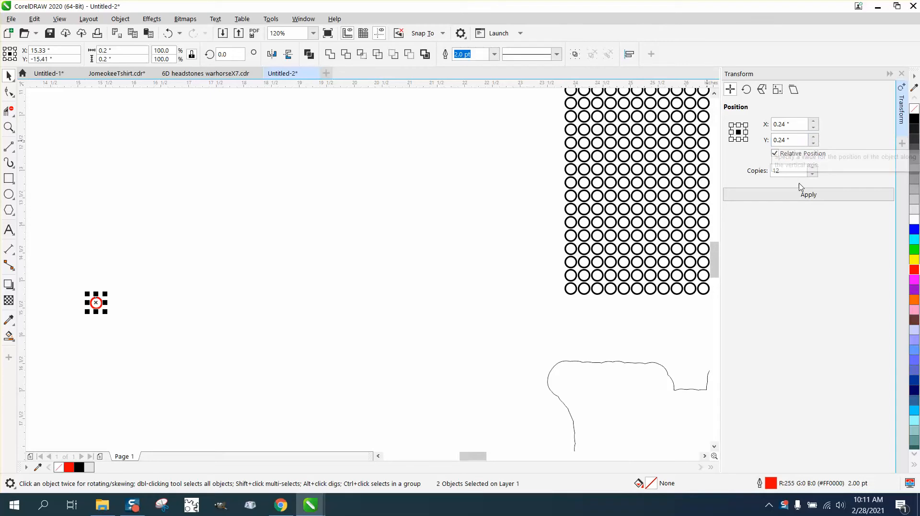
{"action": "left_click", "coordinate": [808, 194]}
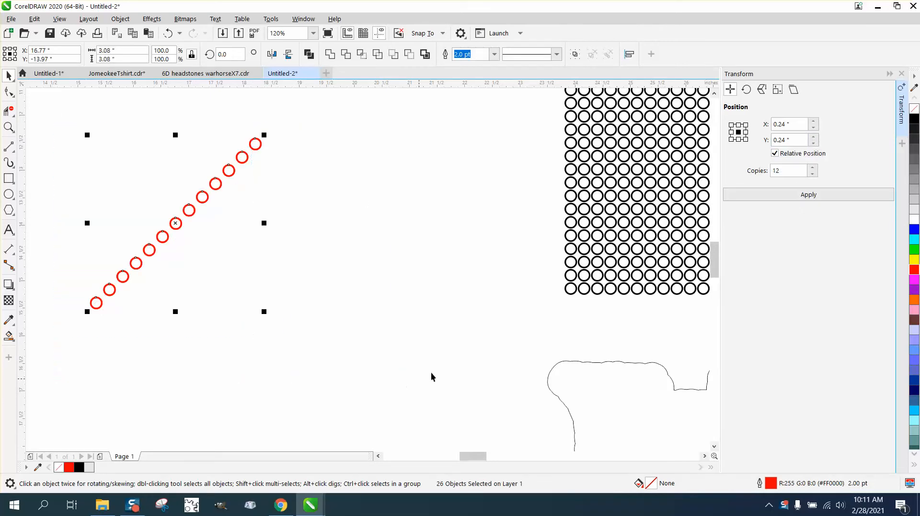
{"action": "left_click", "coordinate": [789, 140]}
{"action": "type", "text": "0"}
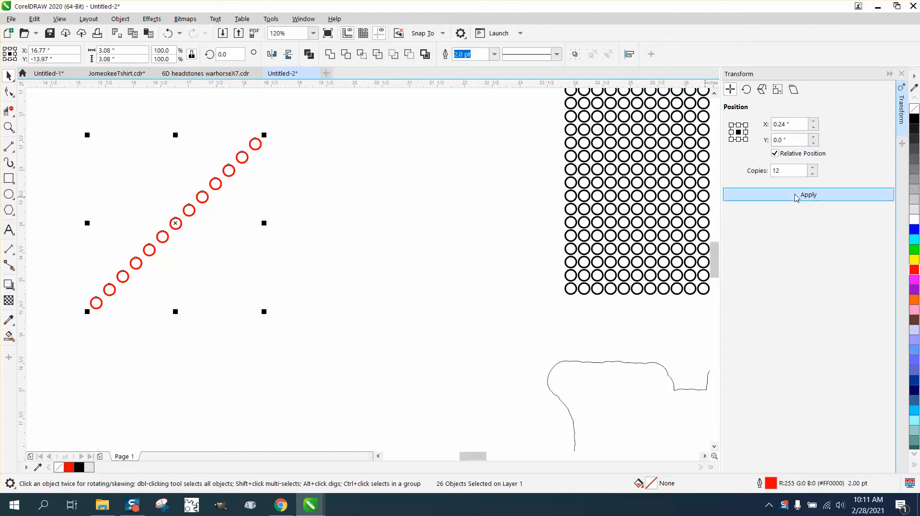
{"action": "left_click", "coordinate": [808, 194]}
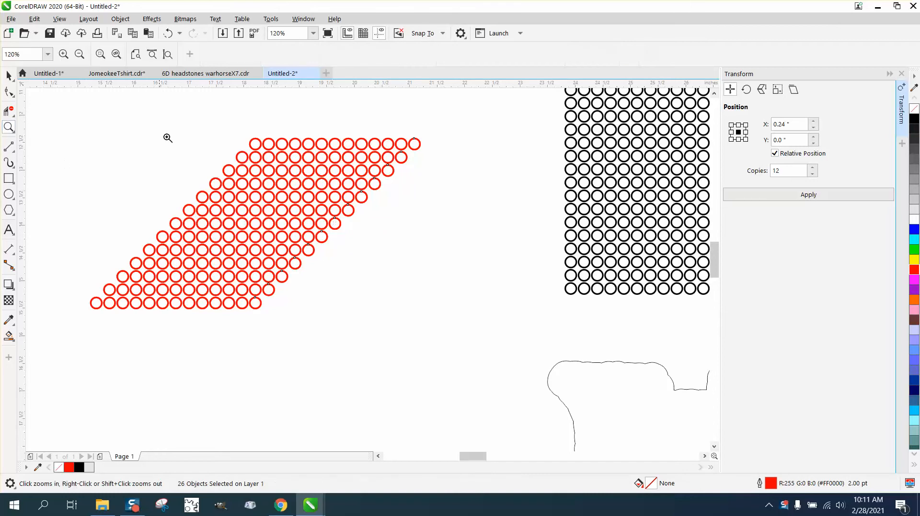
{"action": "left_click", "coordinate": [167, 138]}
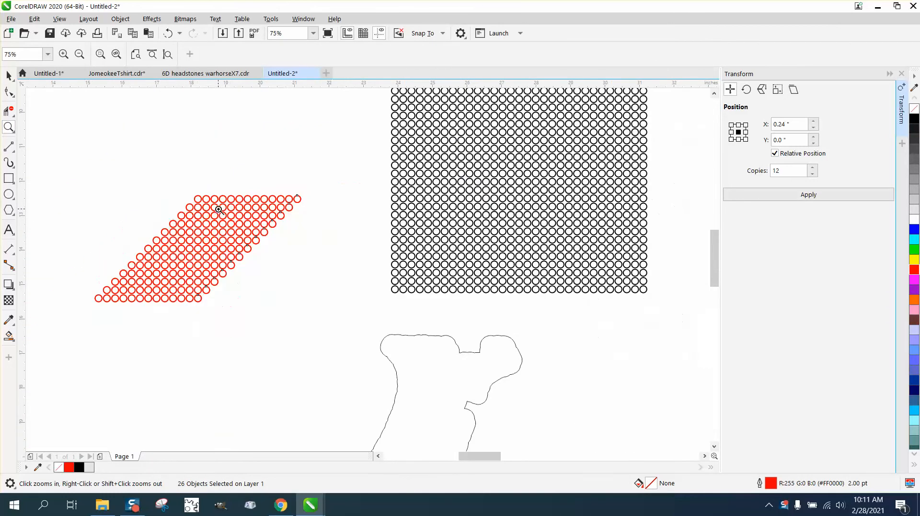
{"action": "left_click", "coordinate": [79, 54]}
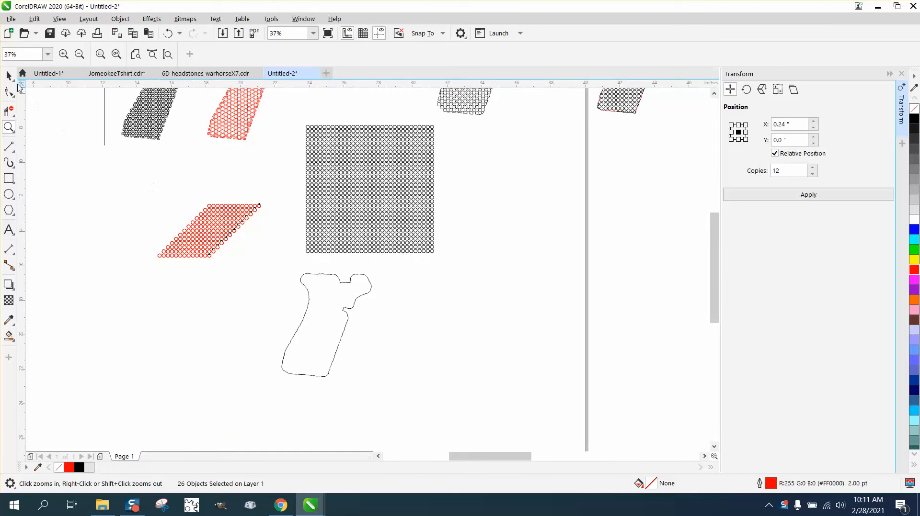
{"action": "left_click", "coordinate": [369, 189]}
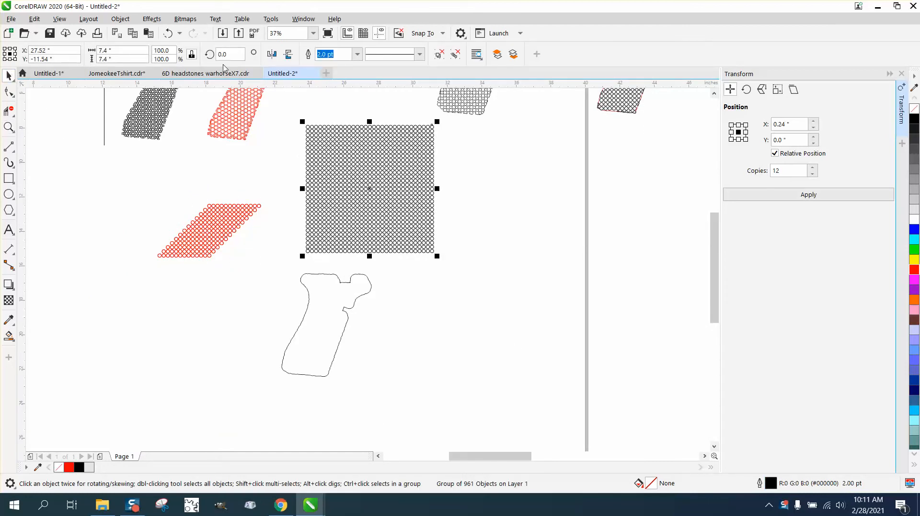
- Rotate the black circle grid 45° into a diamond and zoom to inspect it
{"action": "left_click", "coordinate": [229, 54]}
{"action": "type", "text": "45"}
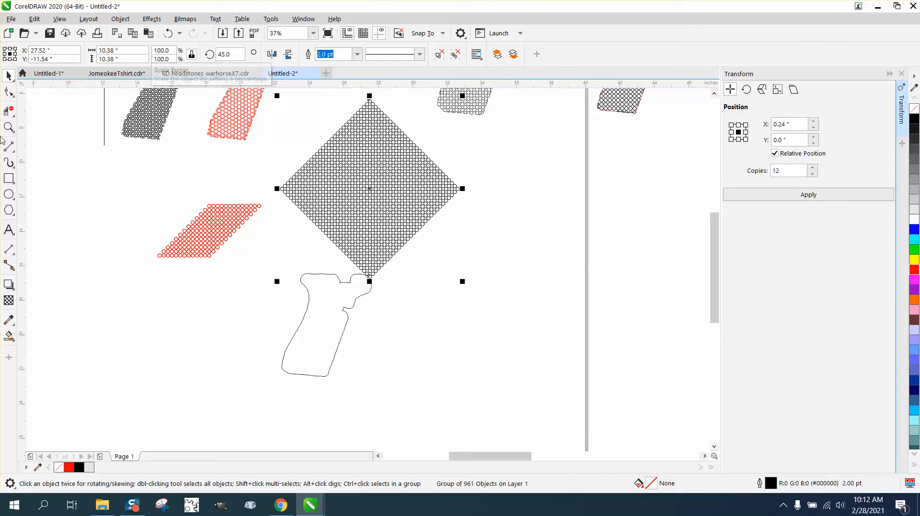
{"action": "left_click", "coordinate": [423, 245]}
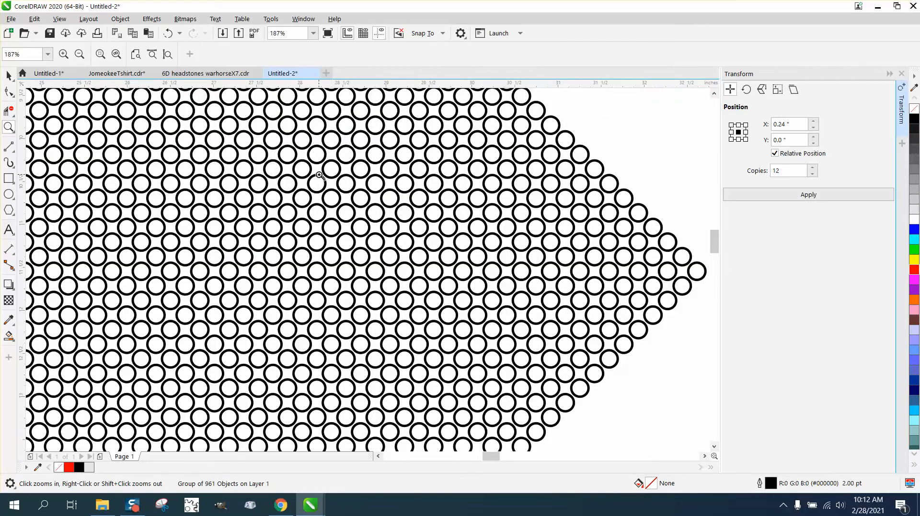
{"action": "left_click", "coordinate": [79, 53]}
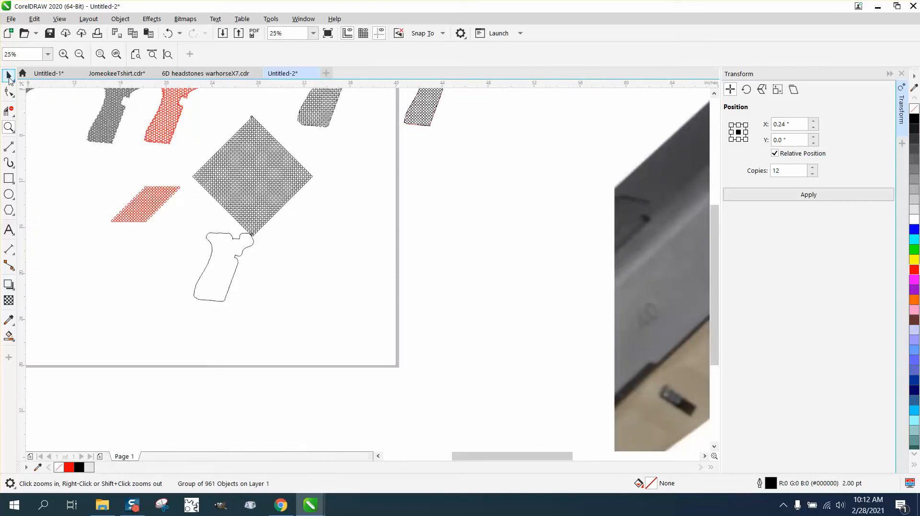
- Return to object selection and zoom in on the grip outline over the diamond grid
{"action": "left_click", "coordinate": [252, 177]}
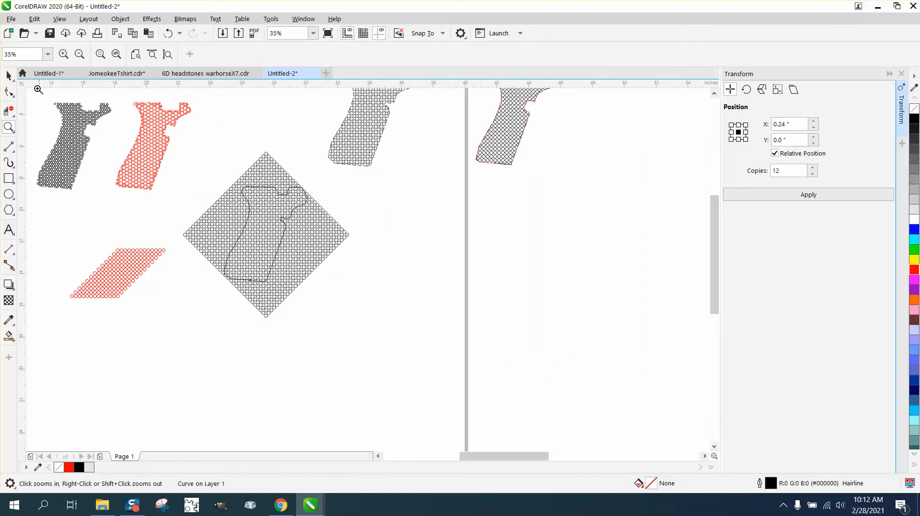
{"action": "left_click", "coordinate": [265, 234]}
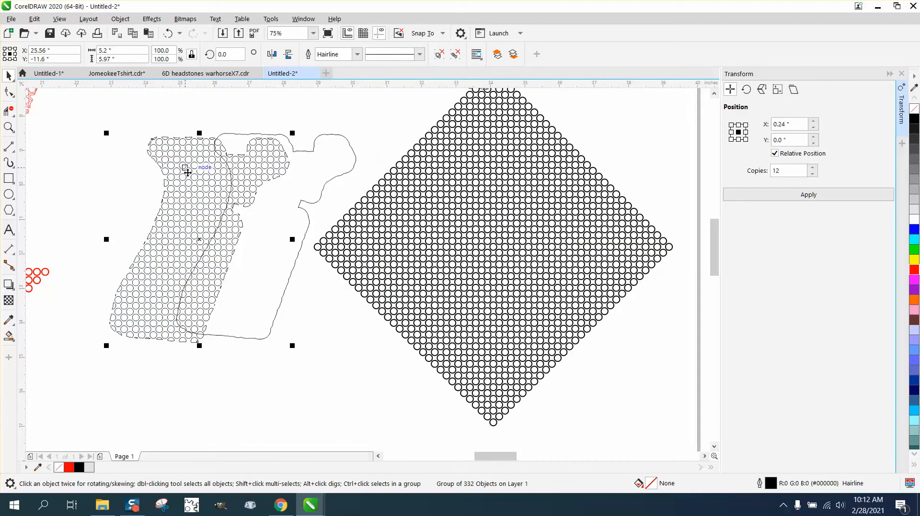
{"action": "mouse_move", "coordinate": [204, 177]}
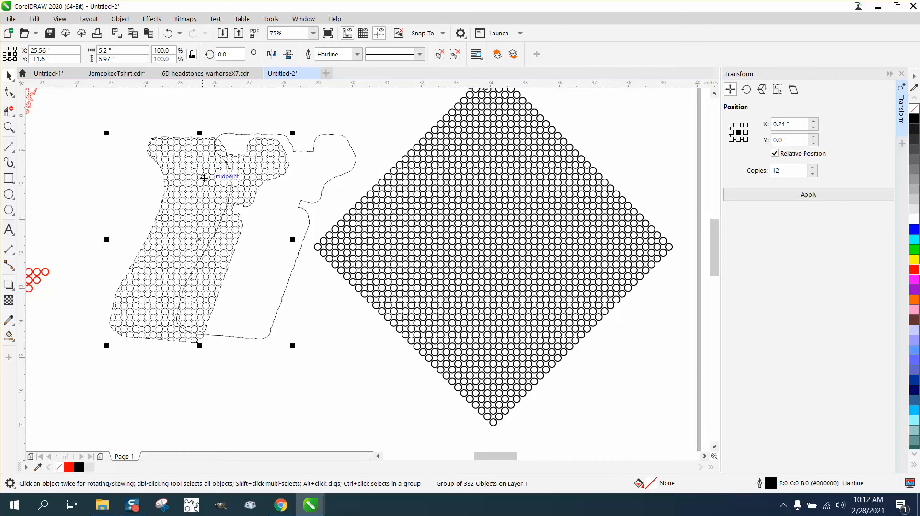
{"action": "mouse_move", "coordinate": [209, 180]}
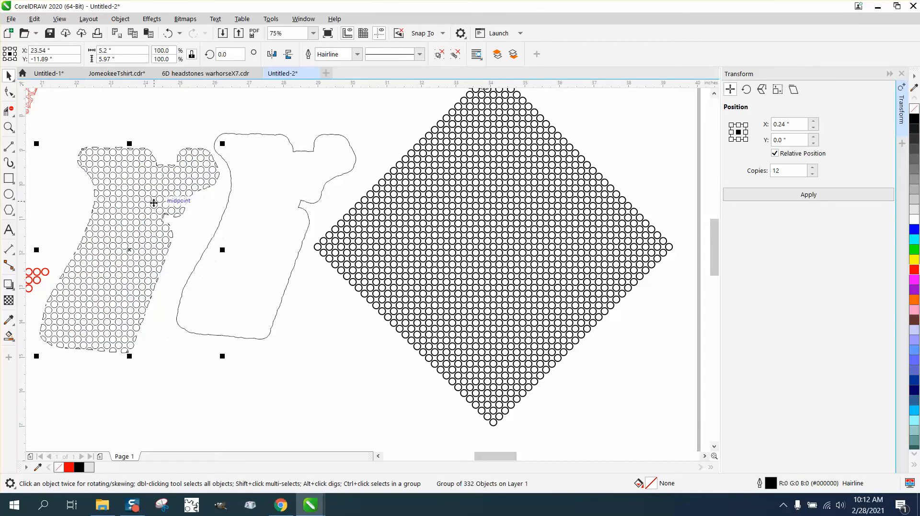
{"action": "mouse_move", "coordinate": [136, 188]}
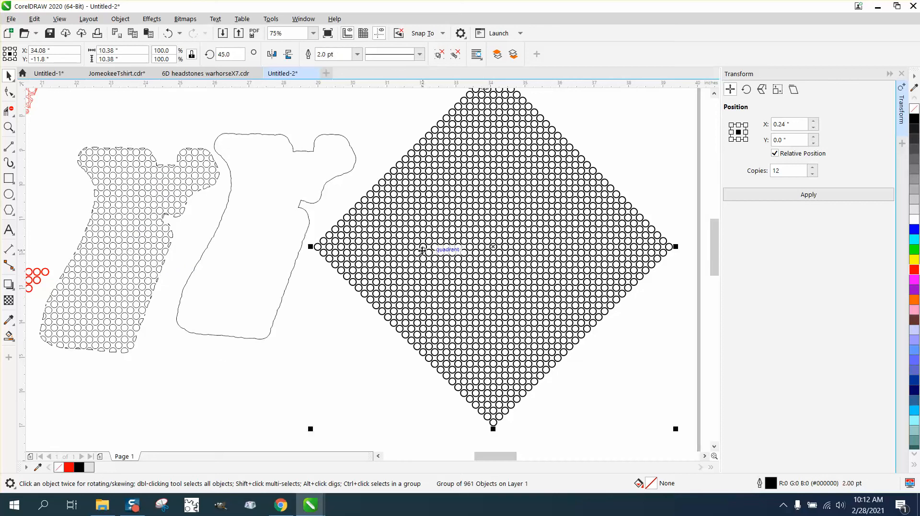
{"action": "mouse_move", "coordinate": [191, 54]}
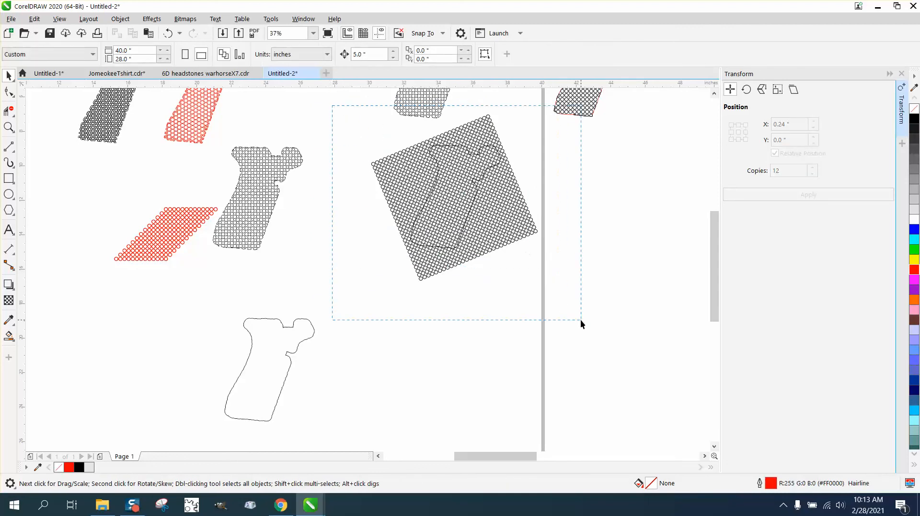
- Marquee-select the 22.5° tilted circle grid together with the grip outline
{"action": "left_click_drag", "start_coordinate": [331, 104], "coordinate": [581, 322]}
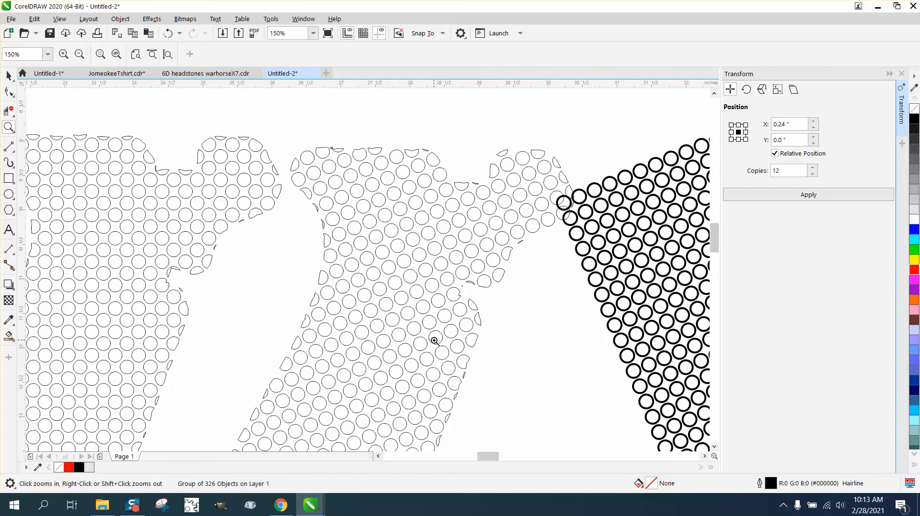
{"action": "left_click", "coordinate": [78, 54]}
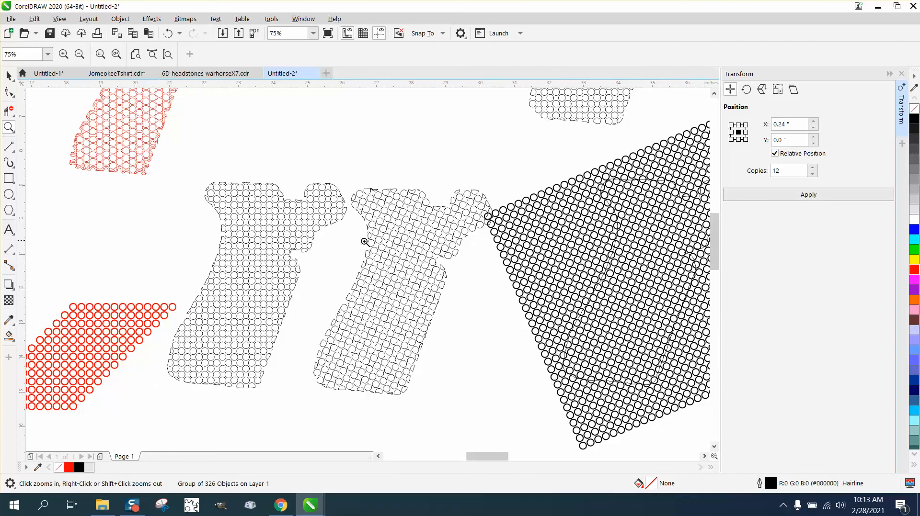
{"action": "mouse_move", "coordinate": [371, 202]}
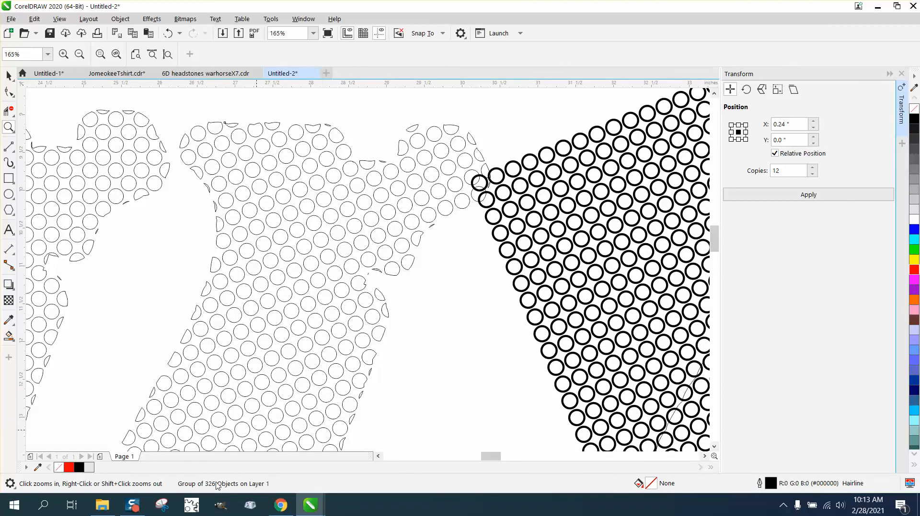
{"action": "mouse_move", "coordinate": [306, 187]}
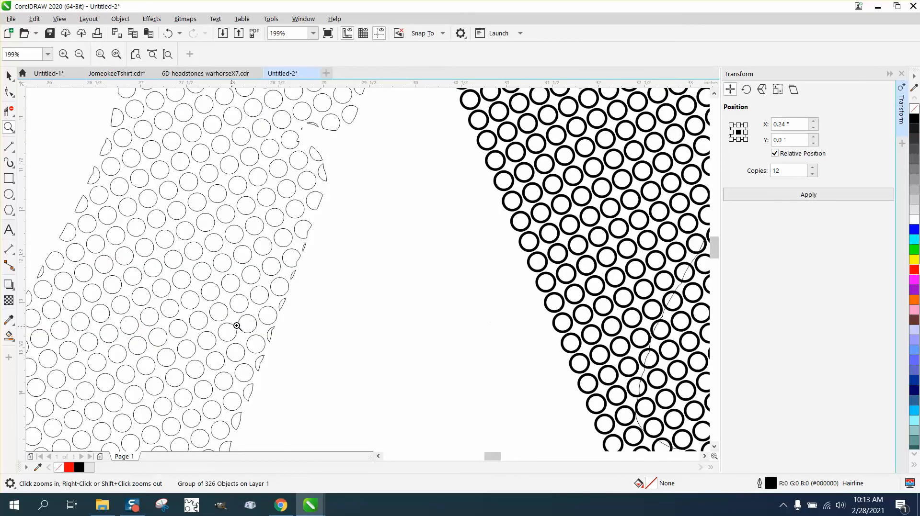
{"action": "left_click", "coordinate": [79, 53]}
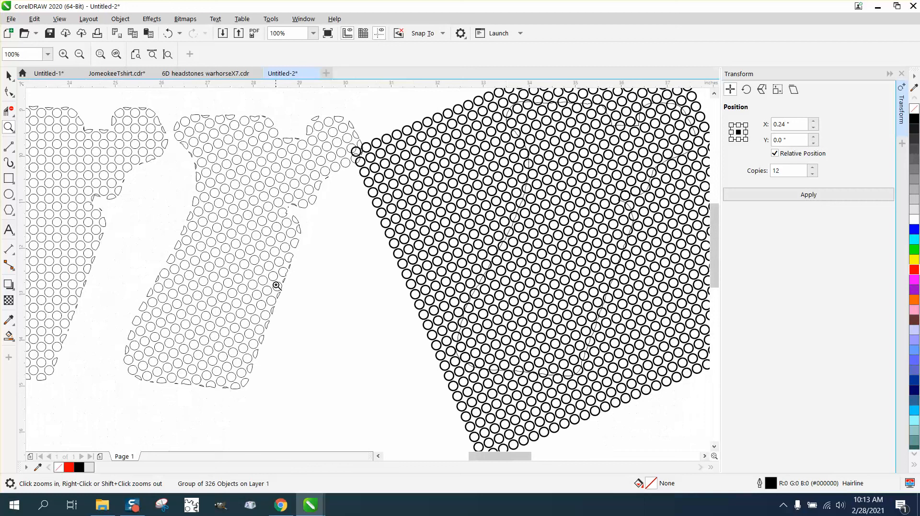